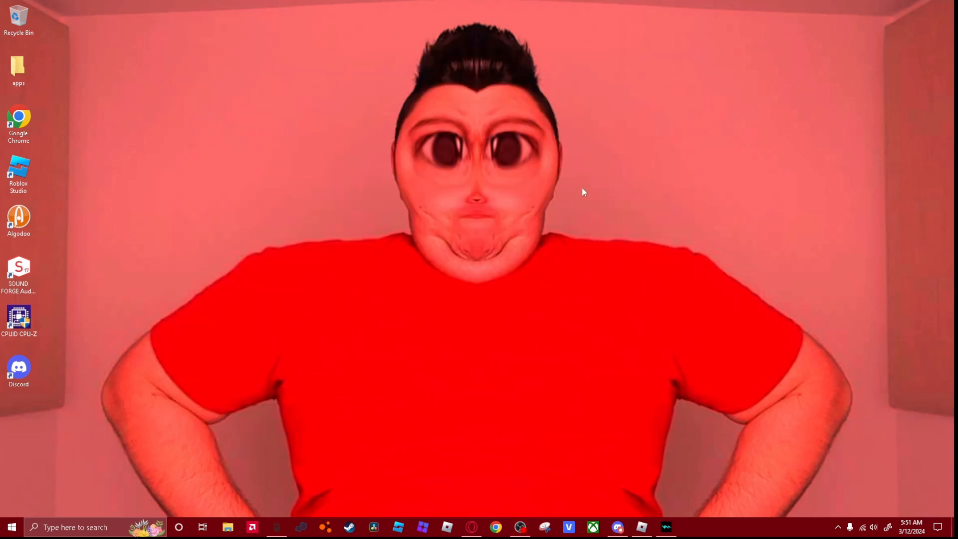
mouse_move(465, 197)
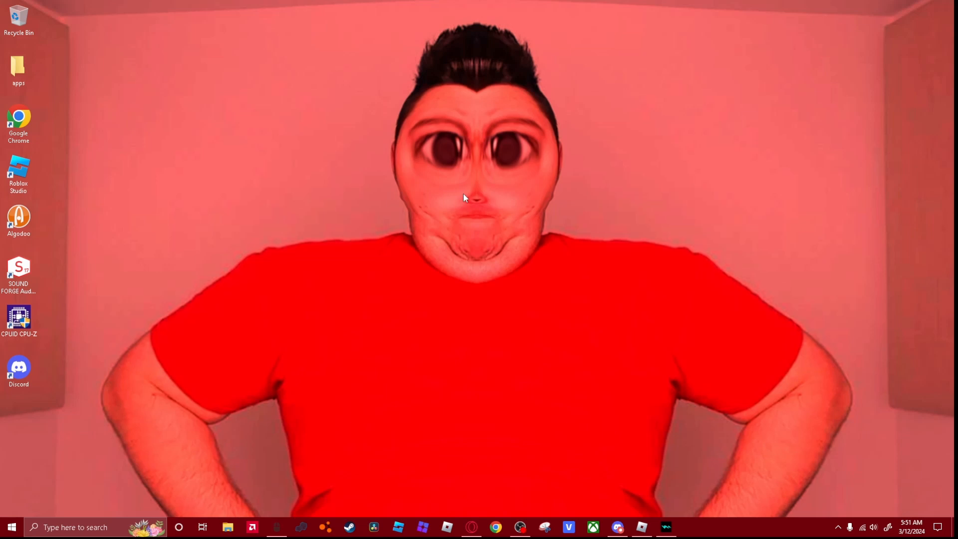
mouse_move(665, 527)
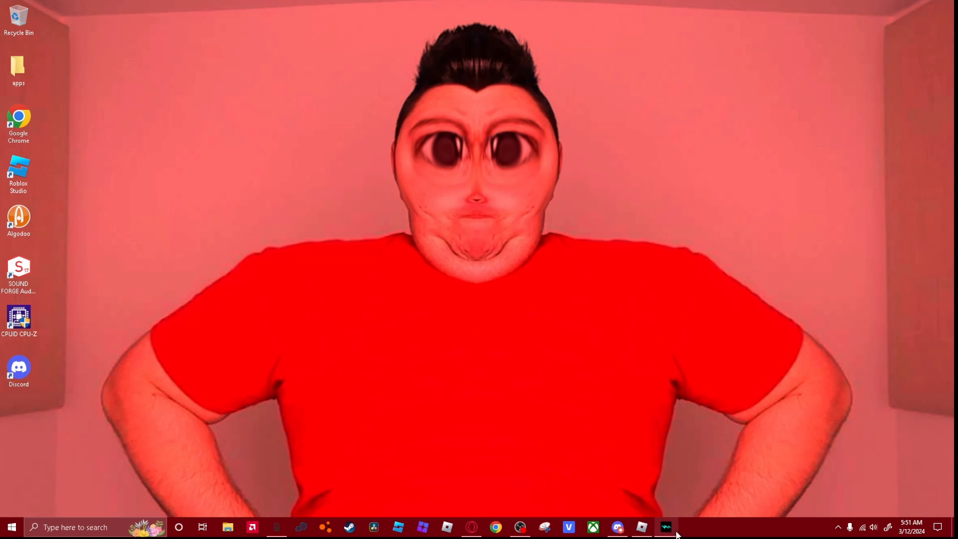
Step: Preview the Funny Meme Head on the avatar in the Marketplace, then return to Home
click(665, 526)
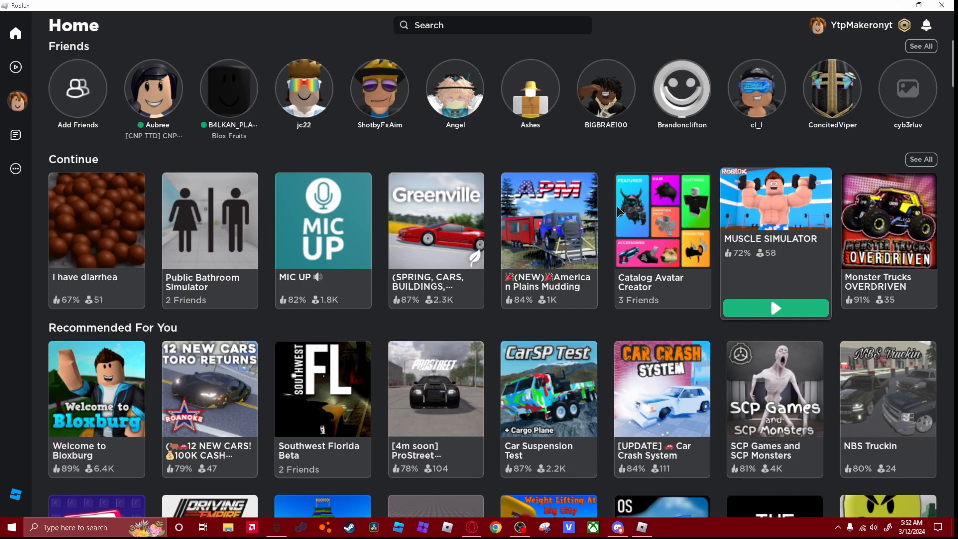
click(15, 101)
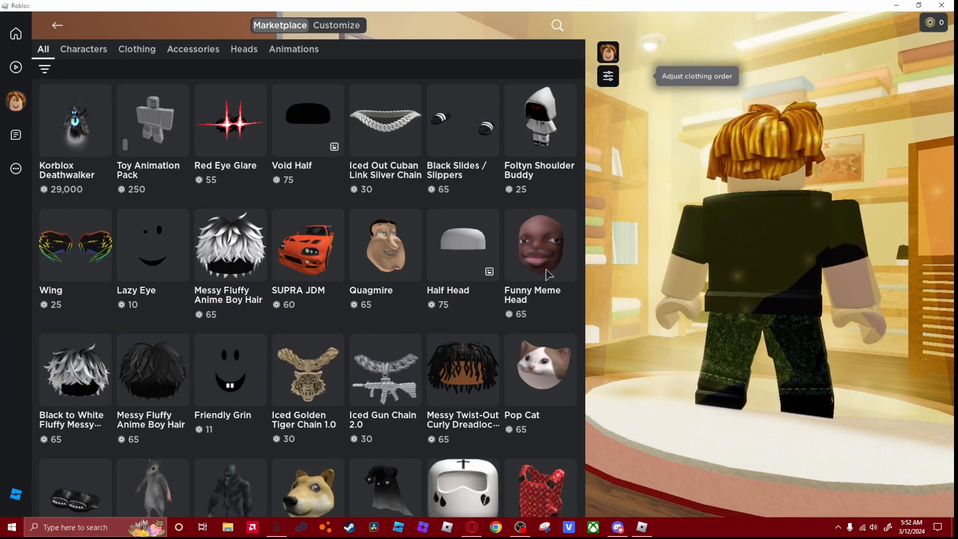
click(538, 245)
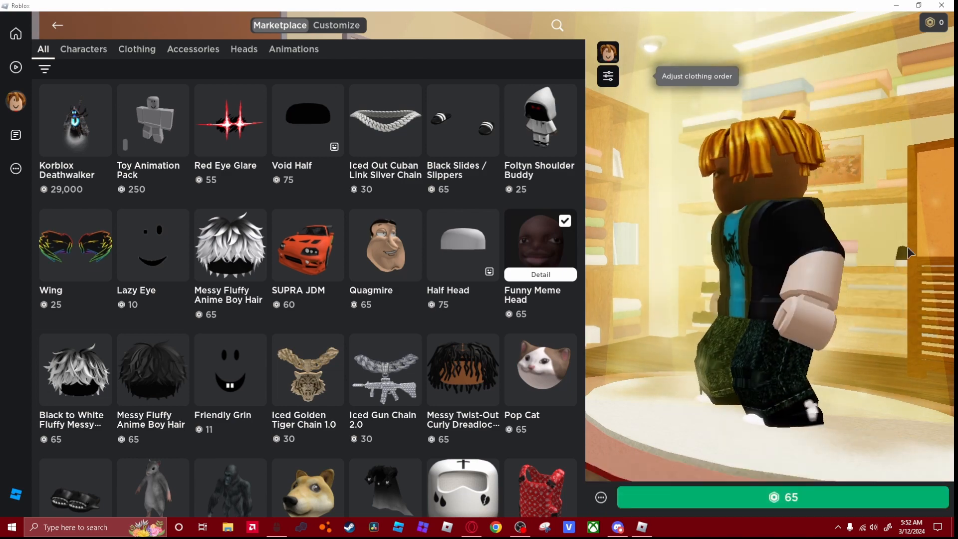
click(57, 25)
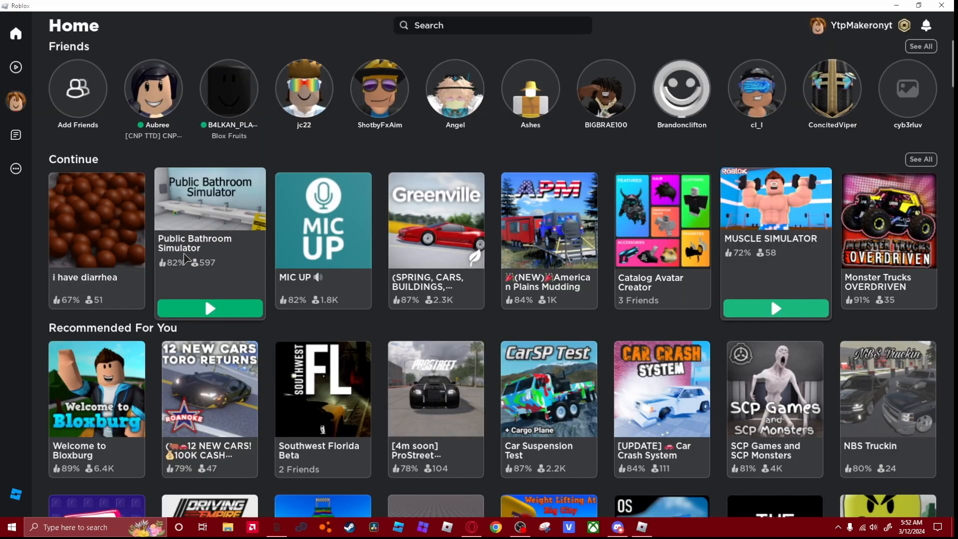
Step: Open the 'i have diarrhea' experience page and hide the OP Auto Clicker window
click(96, 220)
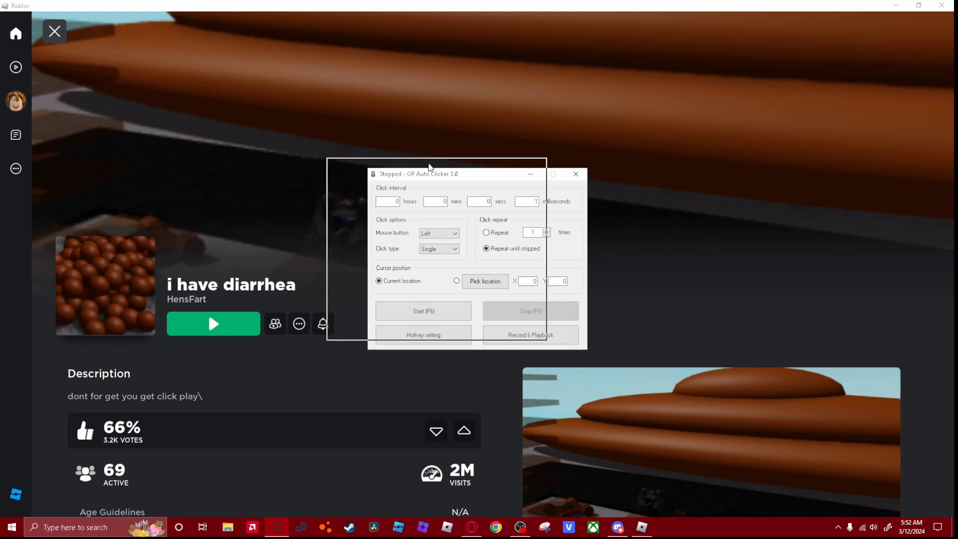
click(574, 174)
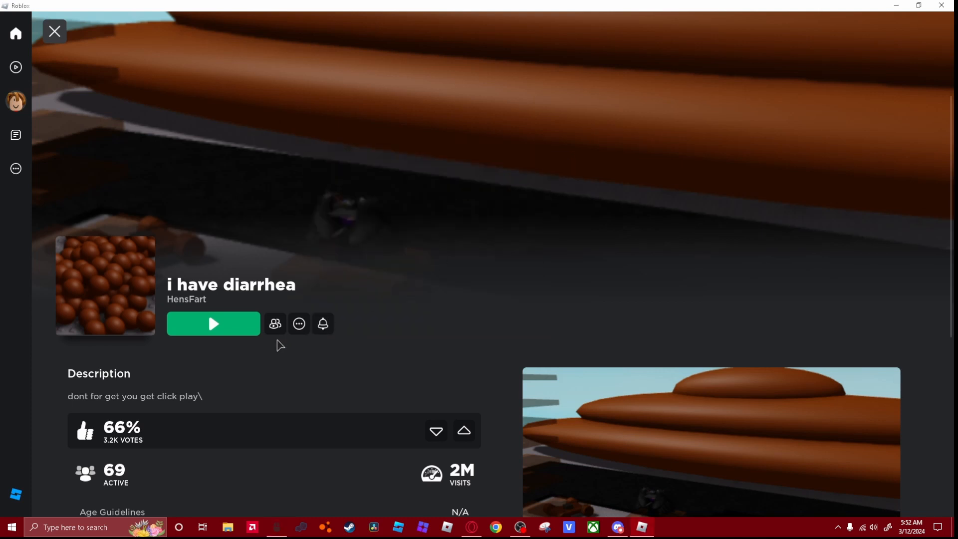
click(213, 323)
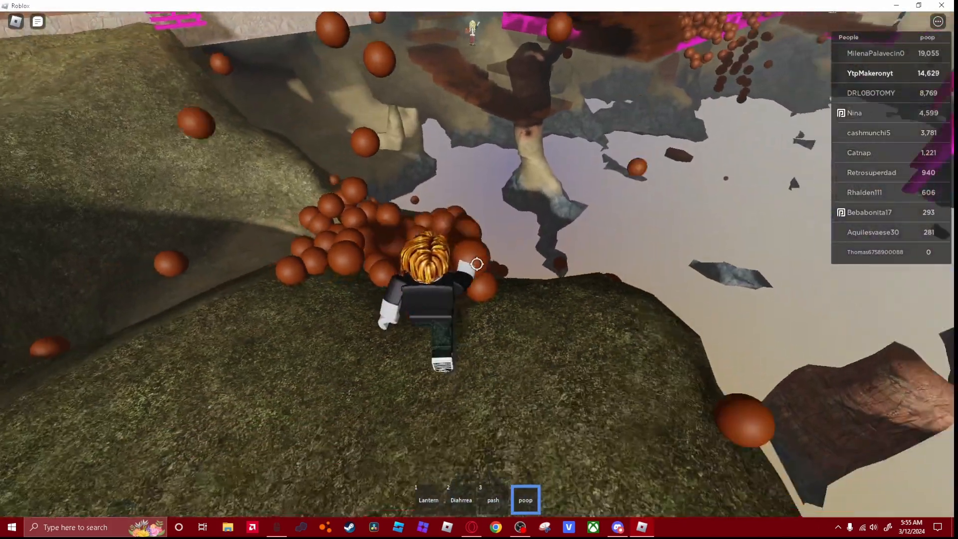
mouse_move(476, 263)
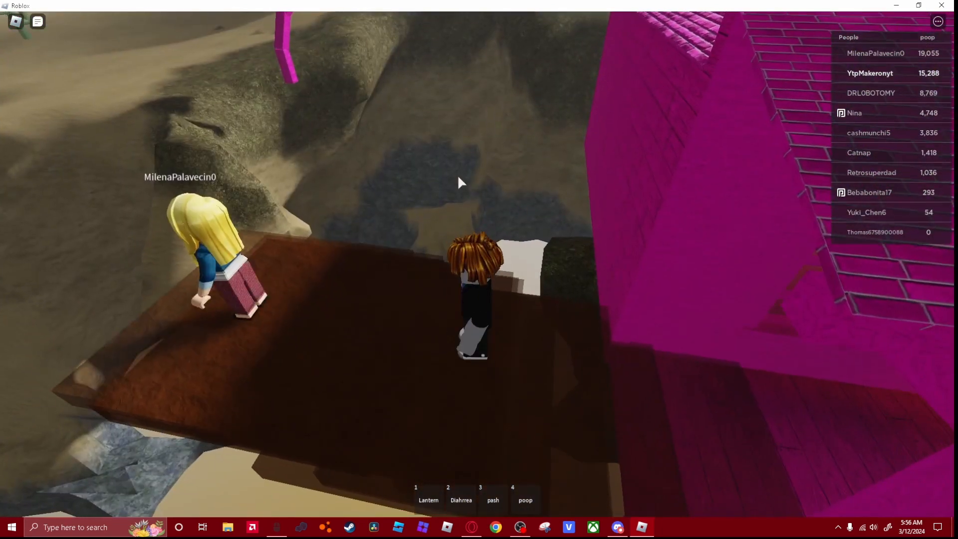
Step: Re-equip the poop tool with hotbar slot 4 after spawning balls across the map
key(4)
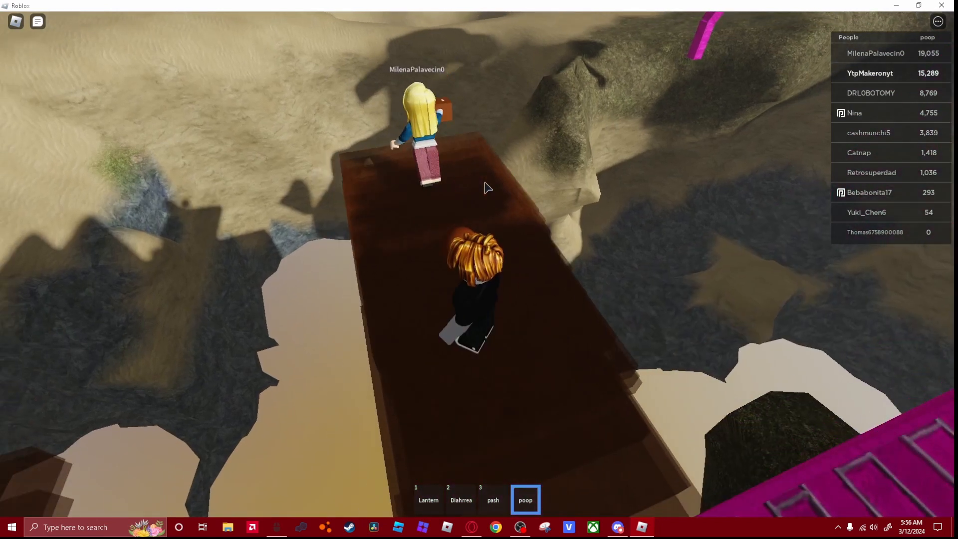